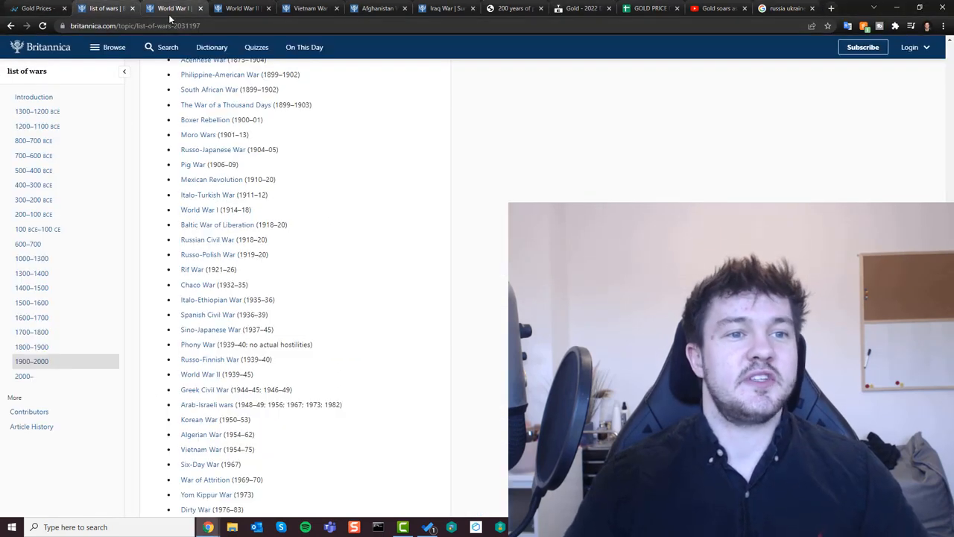
Check the World War I, Afghanistan War and Iraq War articles, then return to the wars list.
click(200, 209)
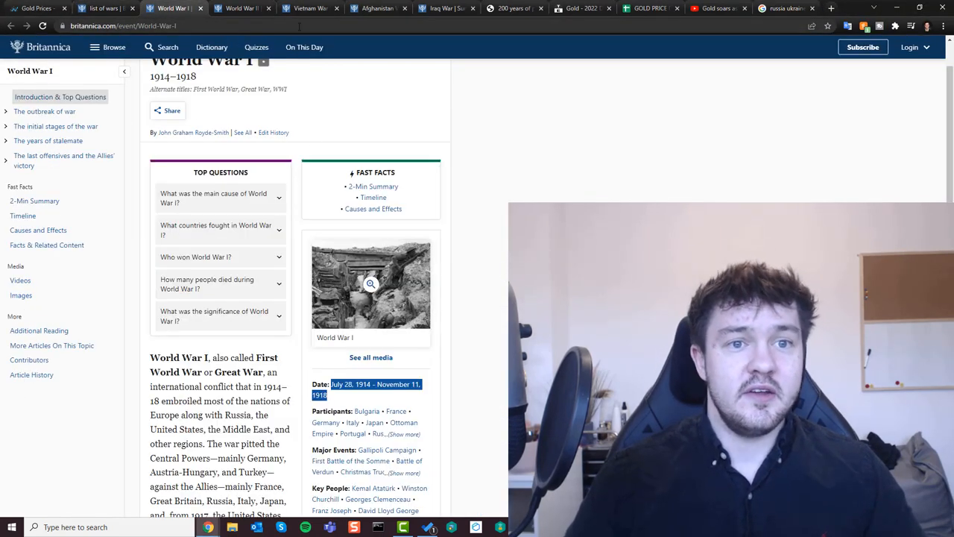
click(376, 8)
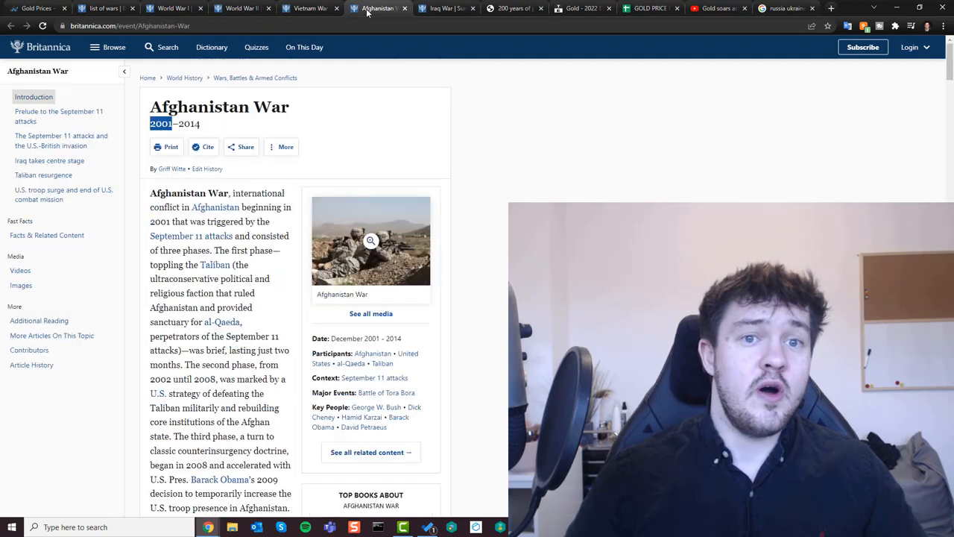
click(444, 8)
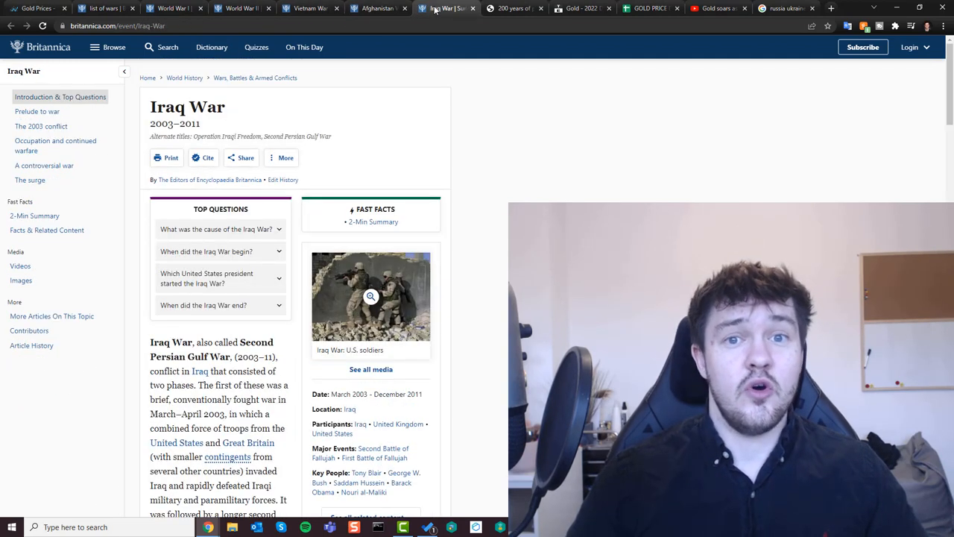
click(105, 9)
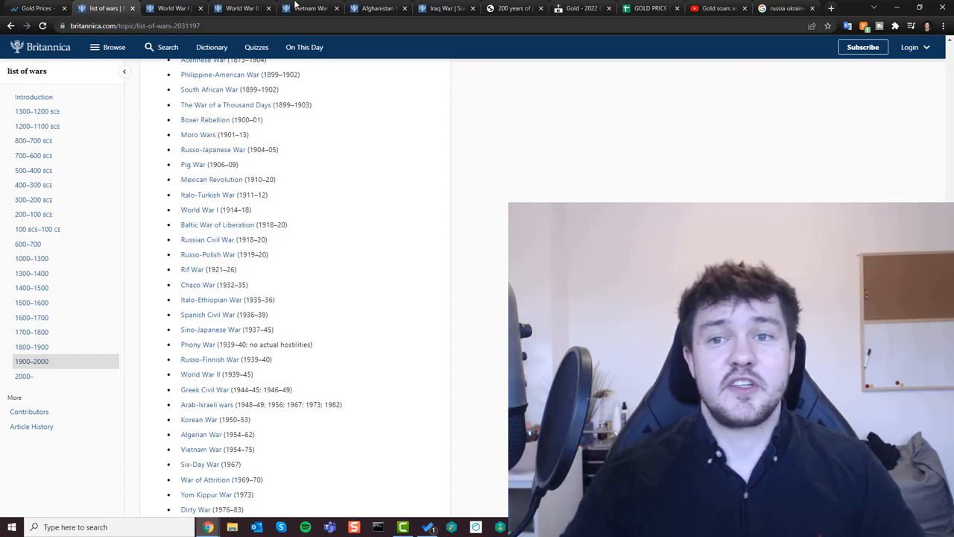
Bring up the GOLD PRICE DURING WAR spreadsheet and scan across its columns.
click(649, 8)
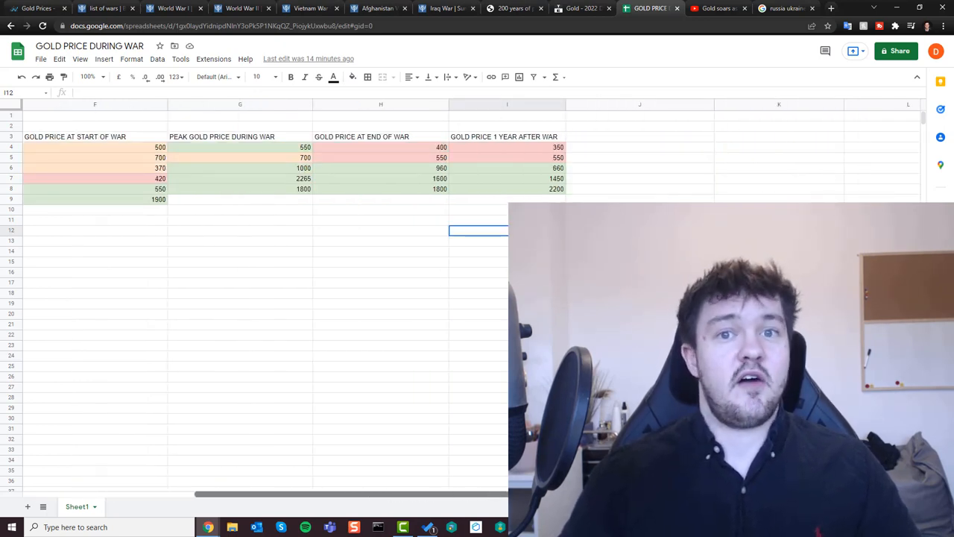
scroll(left, 3)
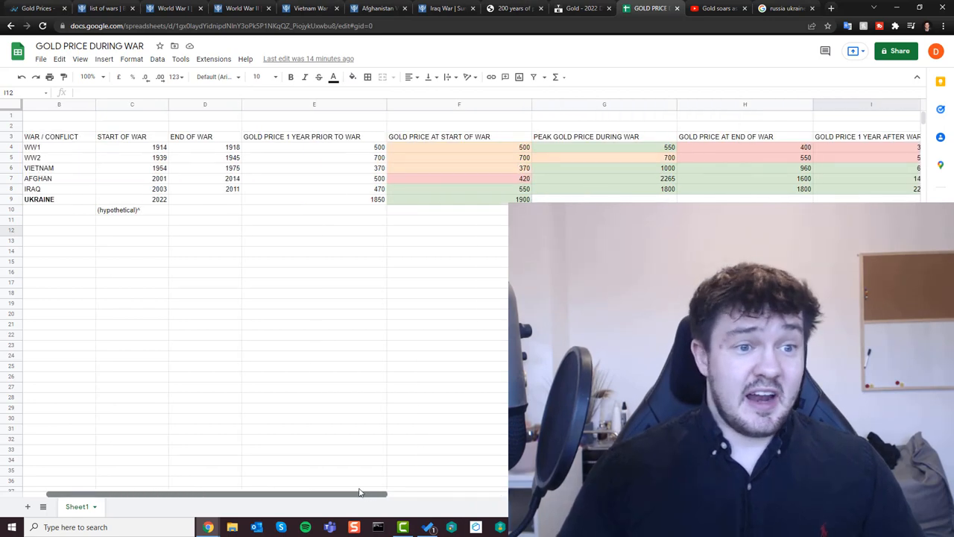
scroll(left, 3)
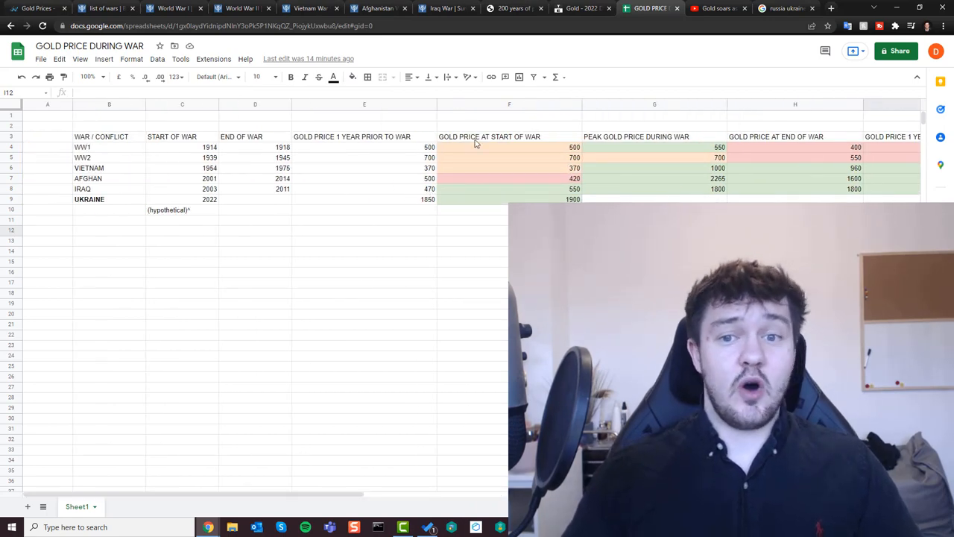
scroll(right, 3)
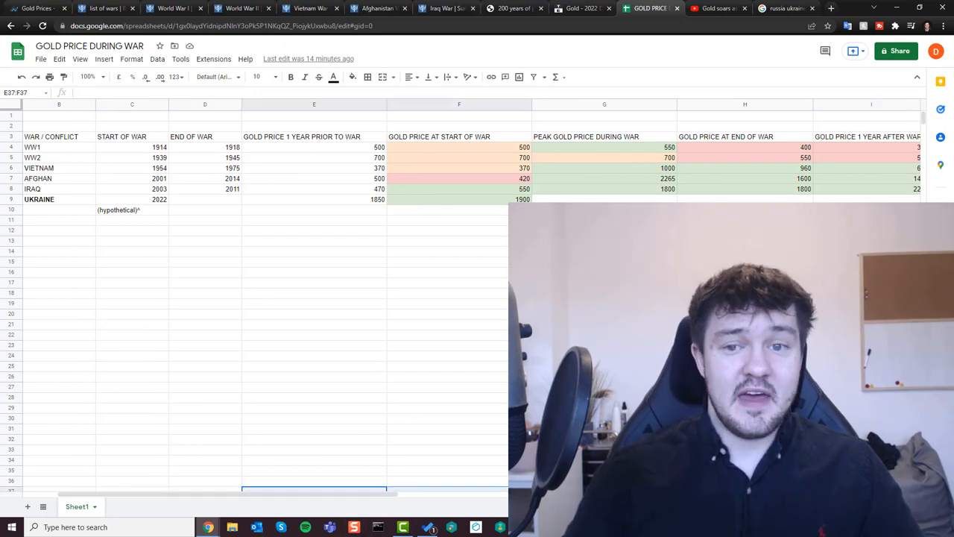
mouse_move(469, 356)
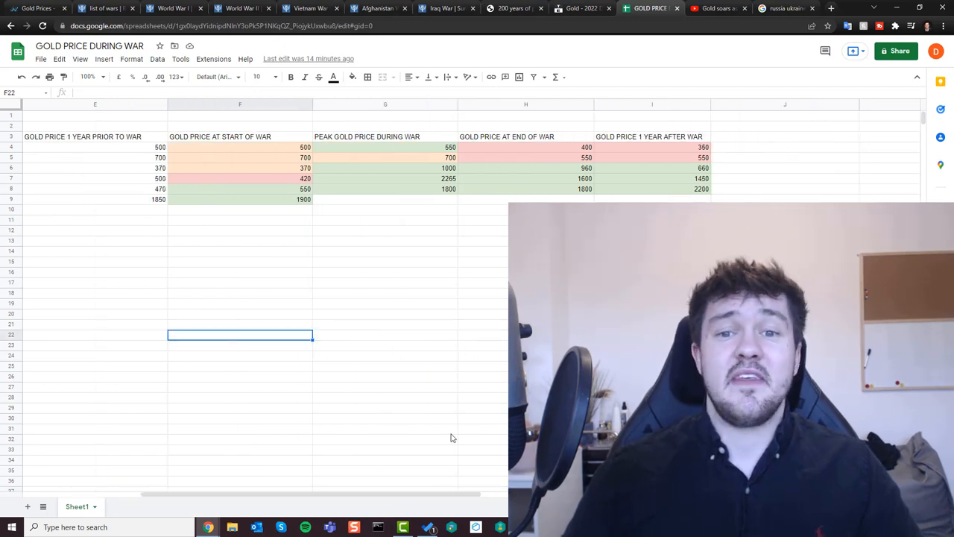
mouse_move(418, 424)
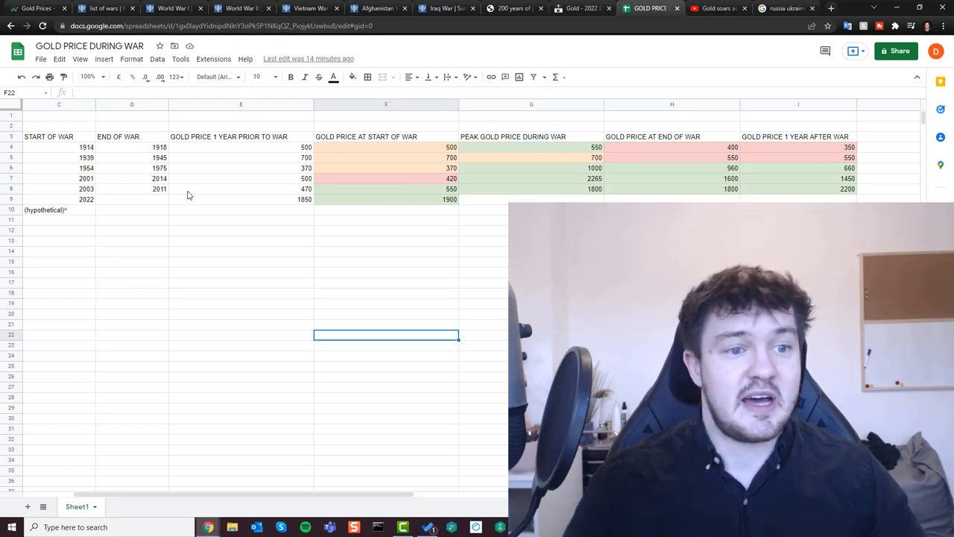
mouse_move(243, 219)
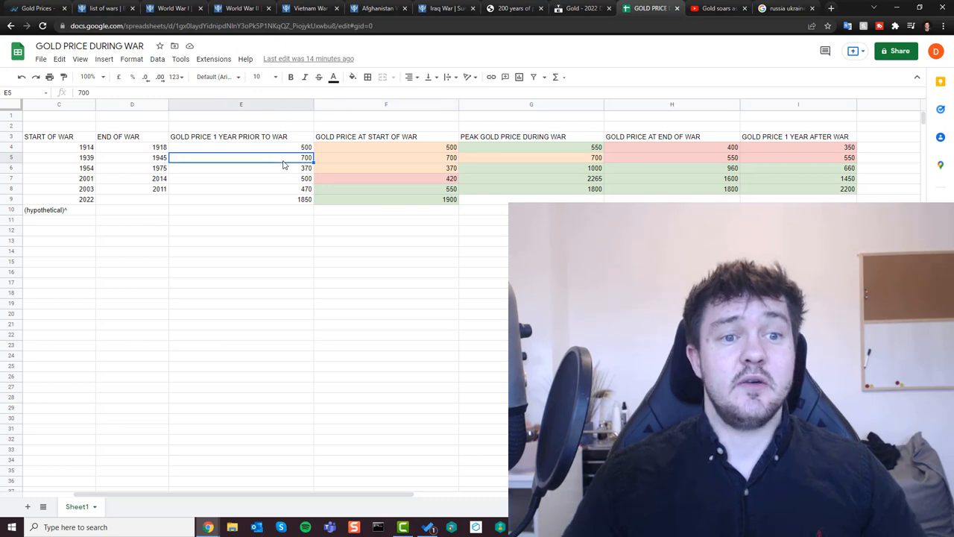
click(385, 158)
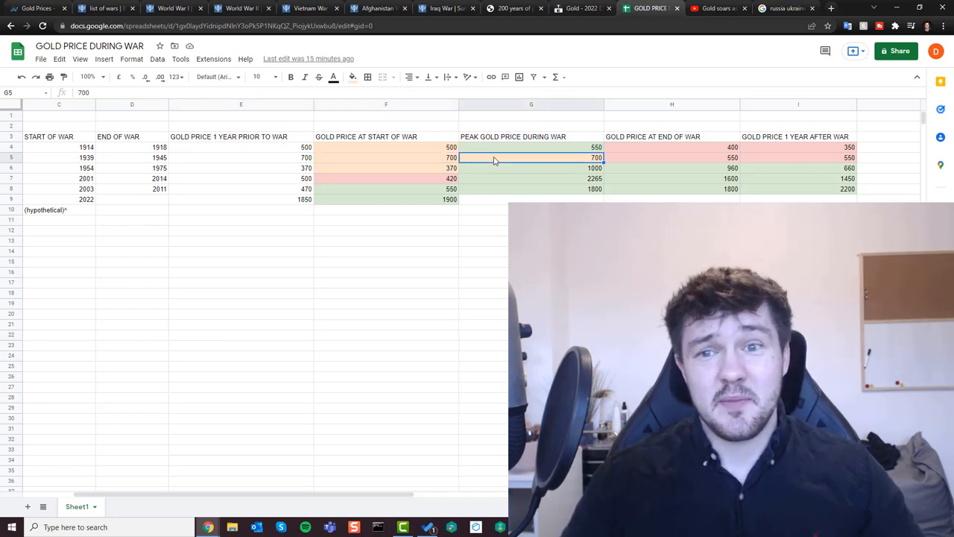
click(672, 158)
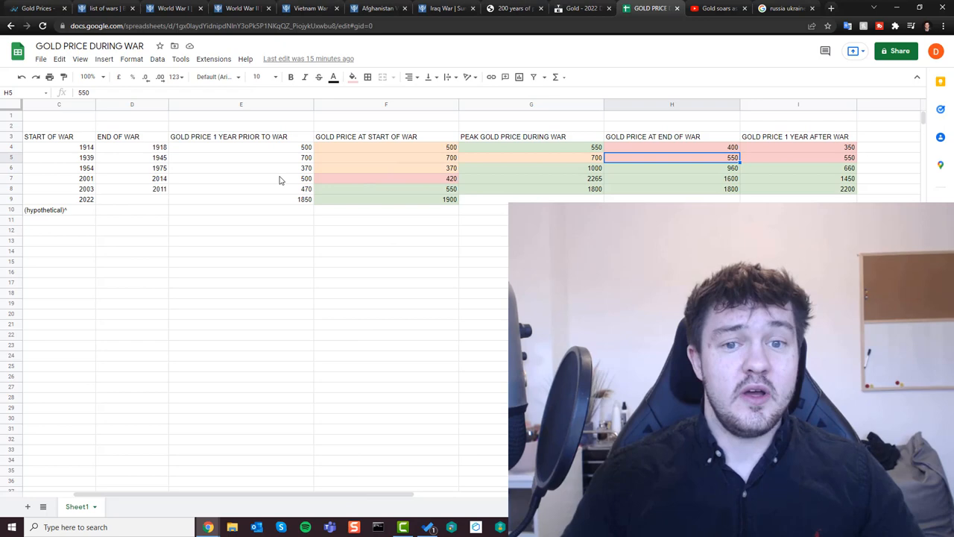
click(241, 168)
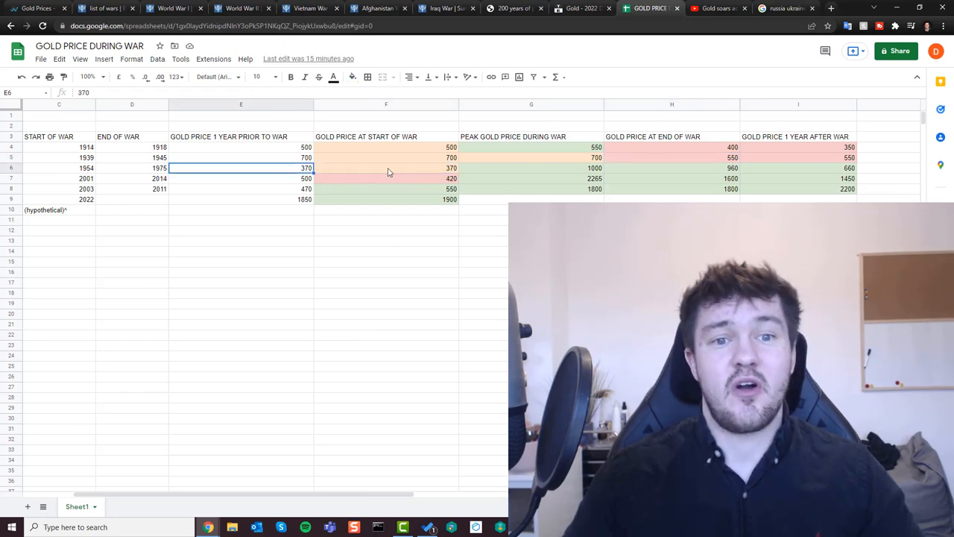
click(385, 167)
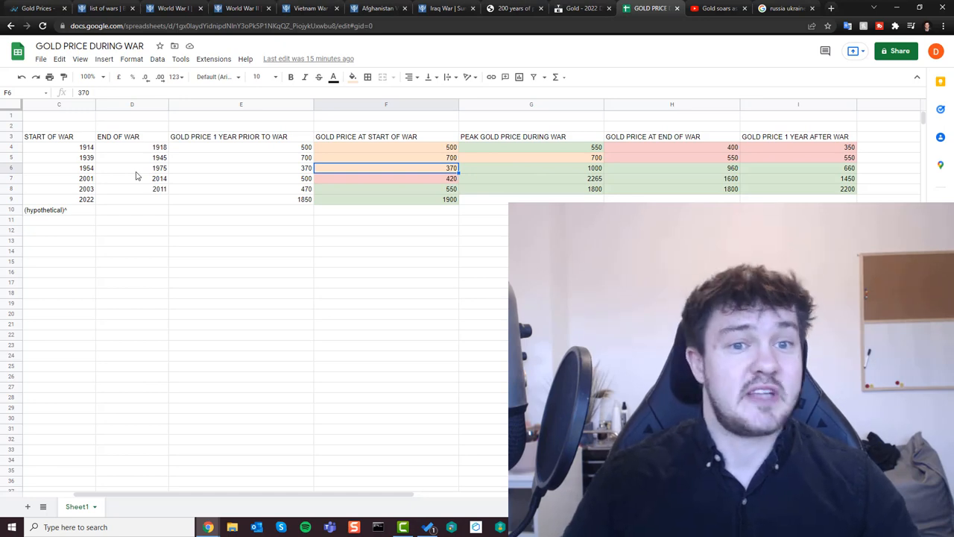
mouse_move(313, 202)
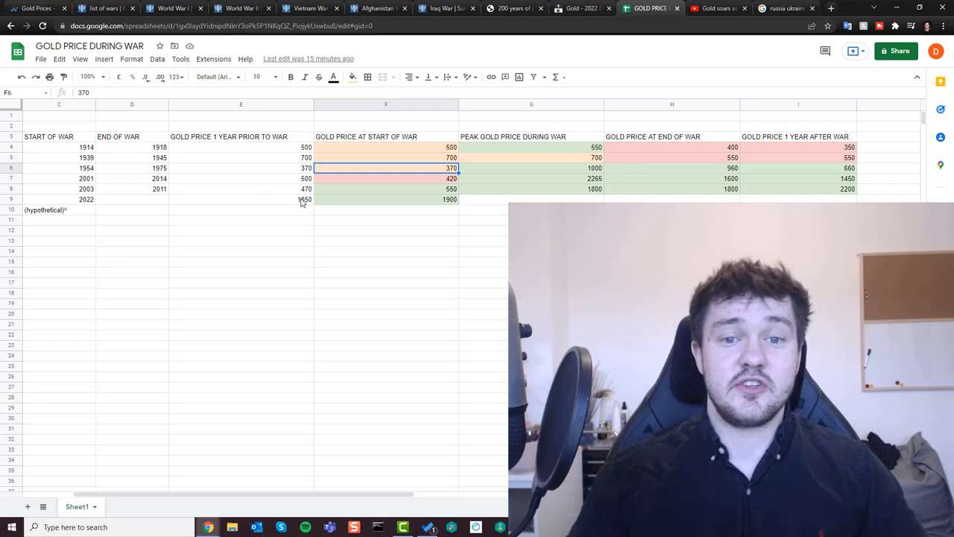
click(531, 168)
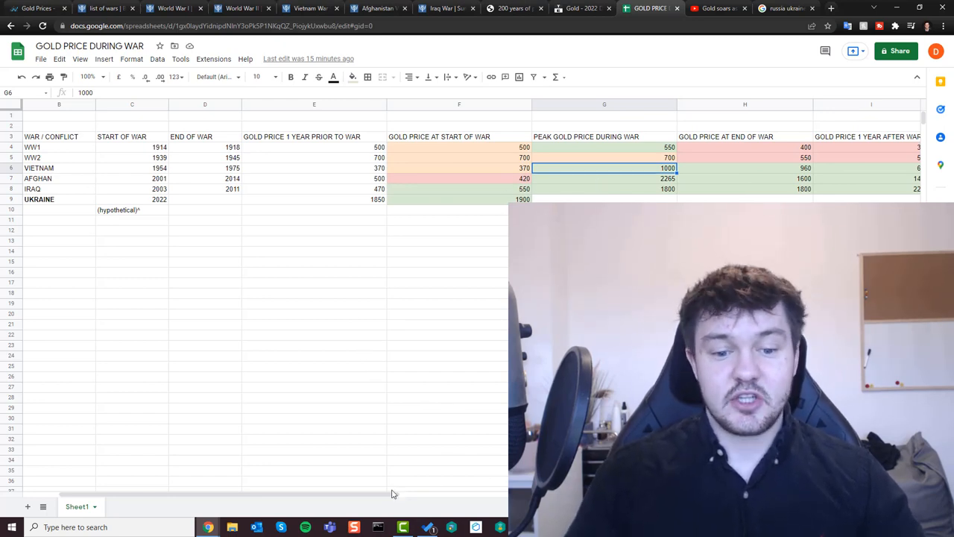
scroll(right, 3)
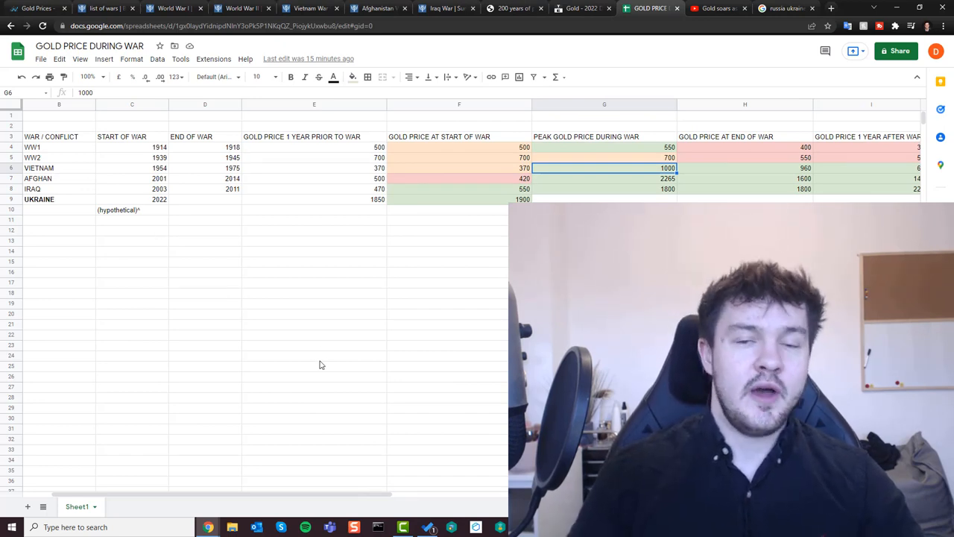
mouse_move(436, 273)
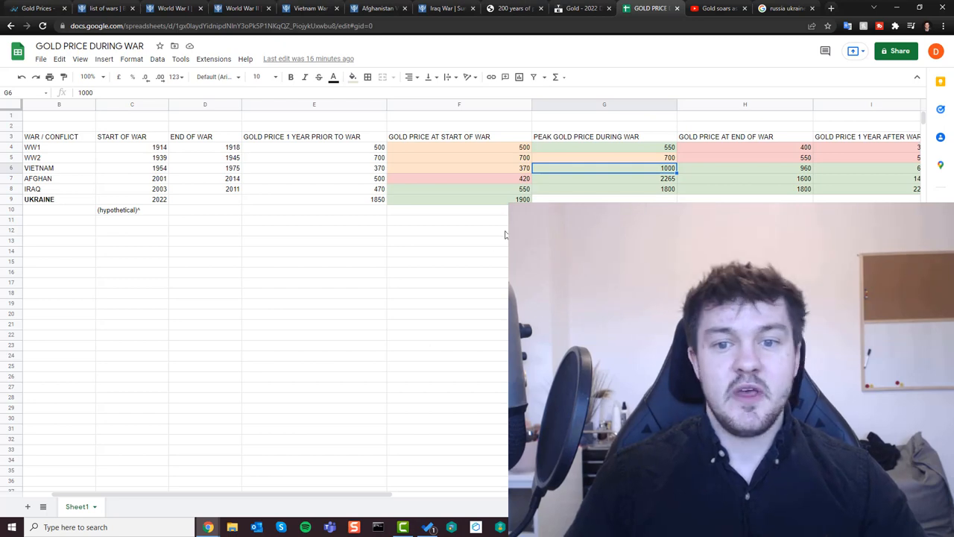
mouse_move(500, 204)
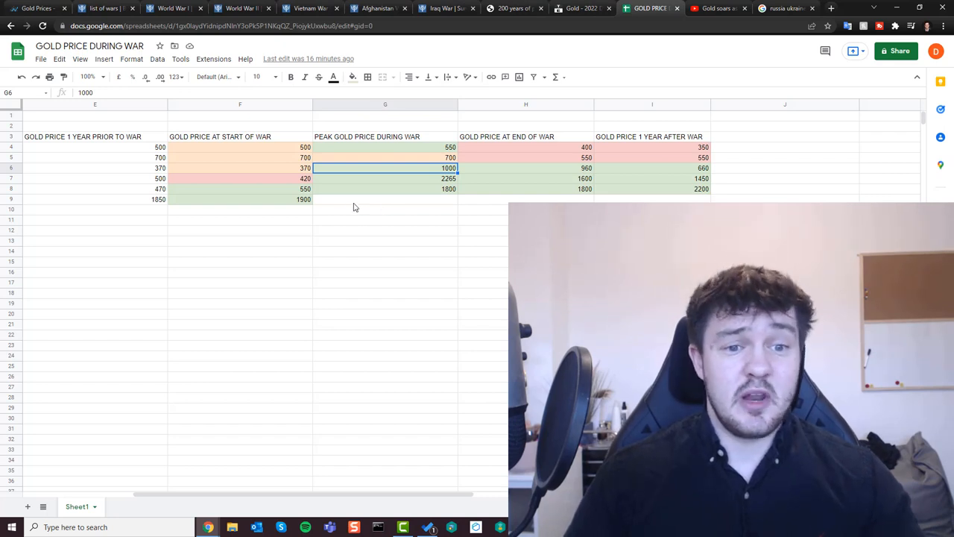
mouse_move(464, 209)
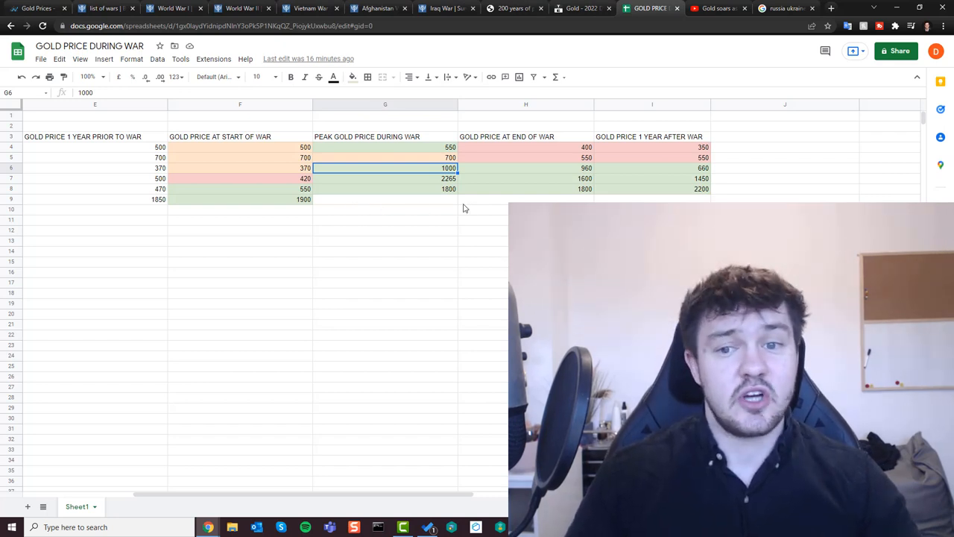
mouse_move(503, 259)
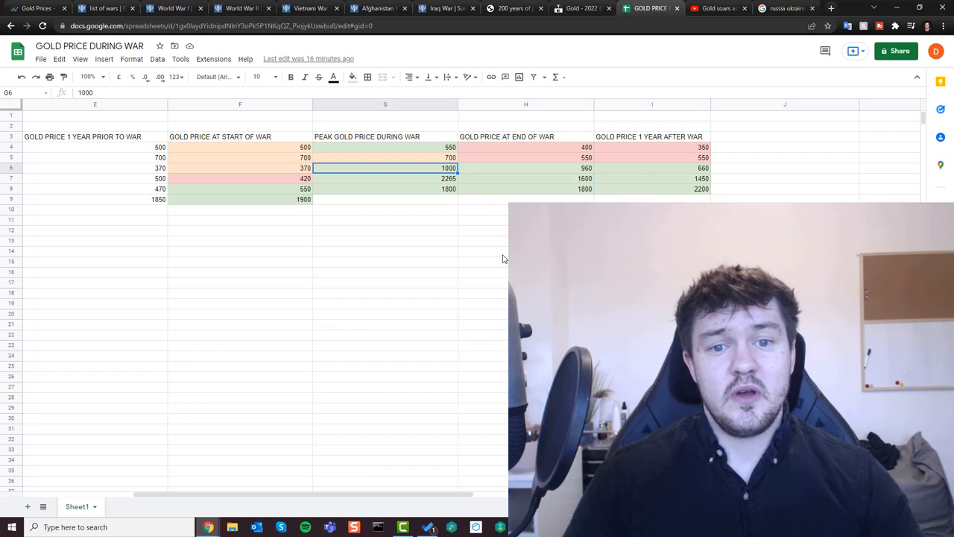
mouse_move(484, 376)
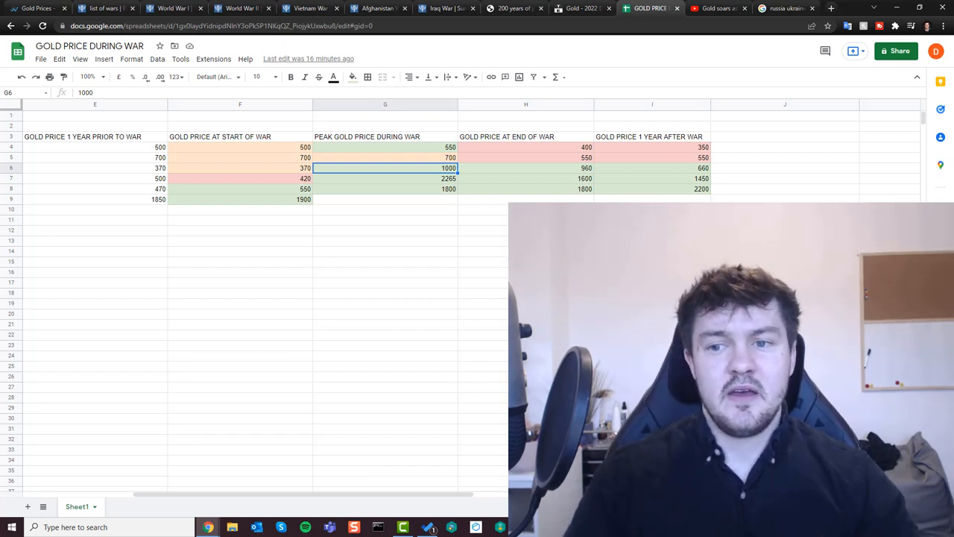
mouse_move(365, 366)
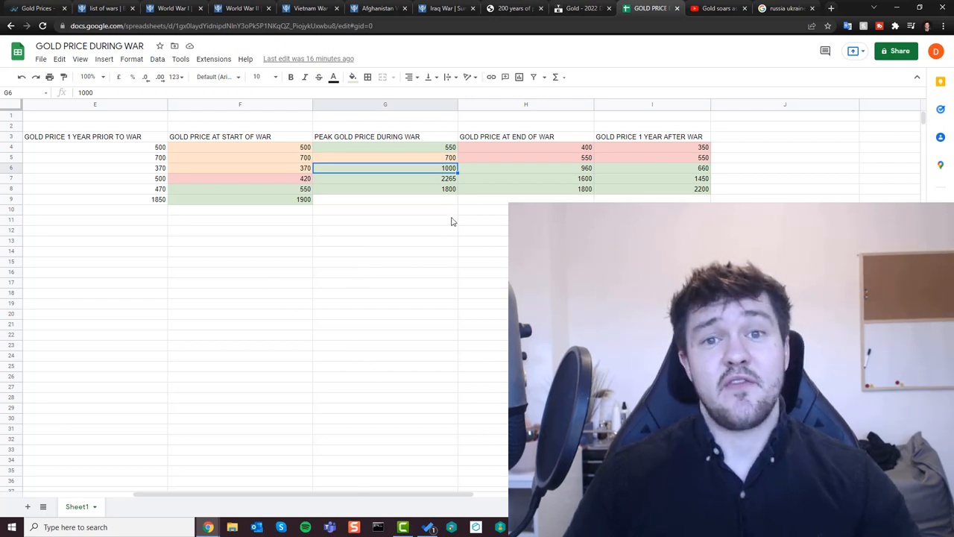
mouse_move(437, 280)
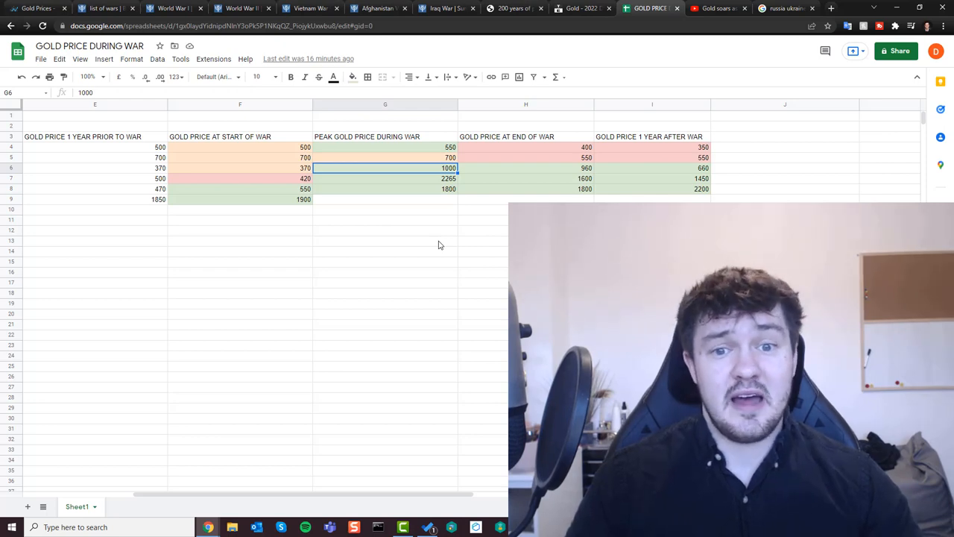
mouse_move(438, 469)
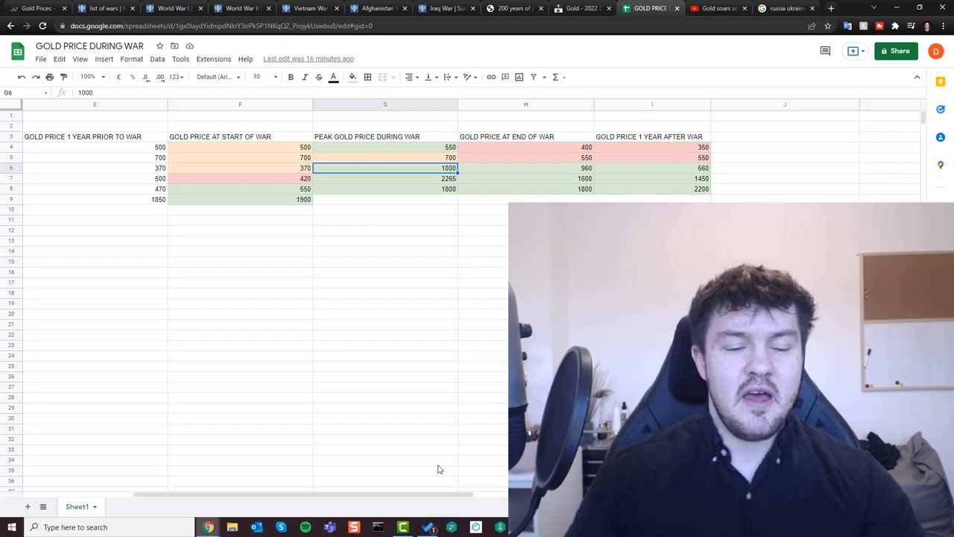
scroll(left, 3)
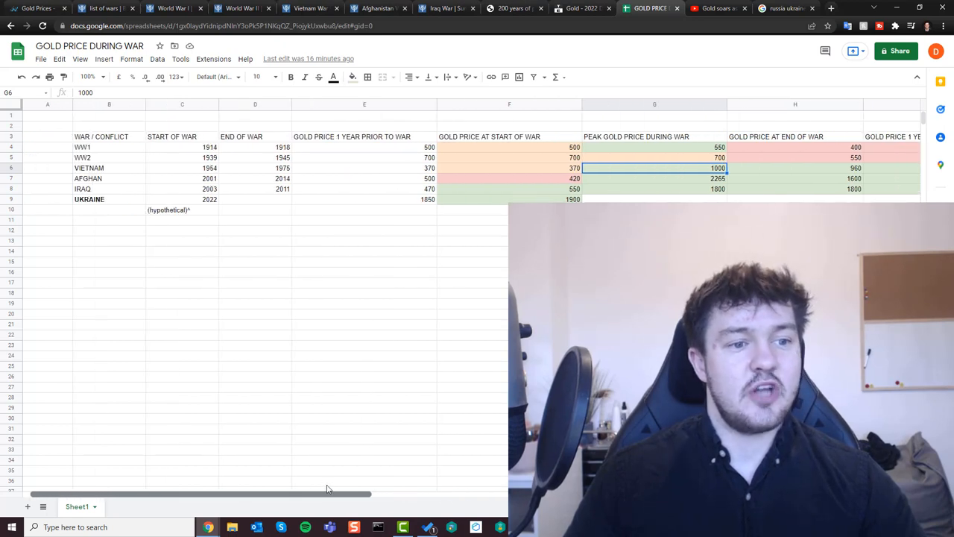
mouse_move(187, 308)
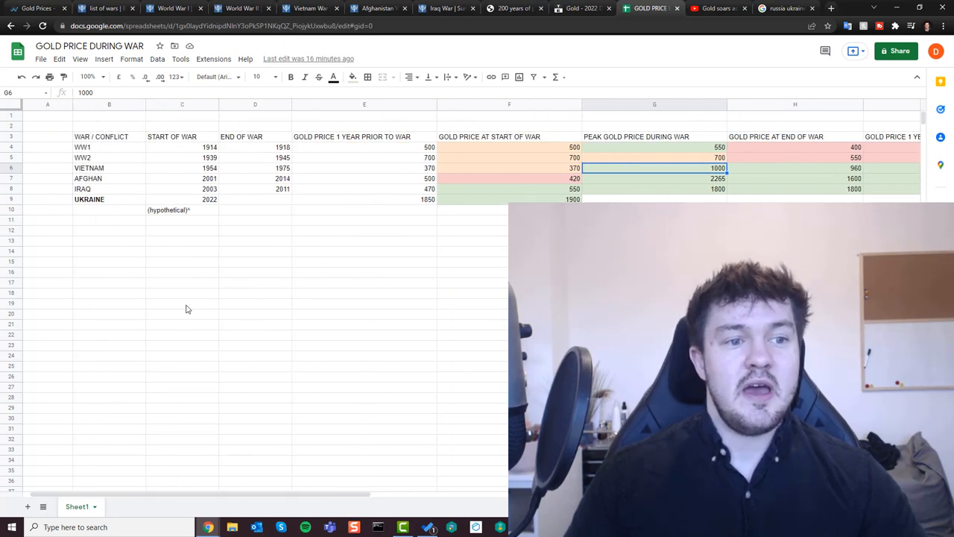
mouse_move(49, 142)
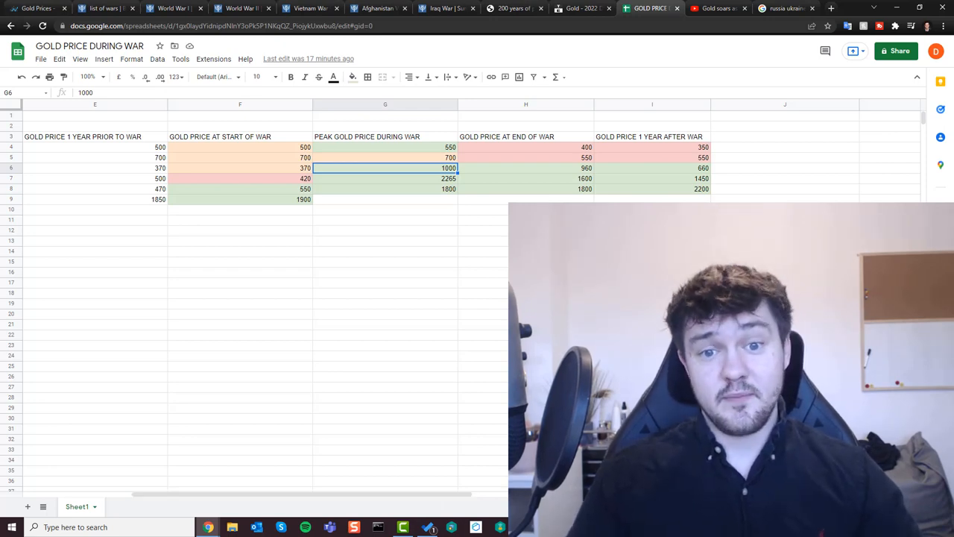
scroll(right, 3)
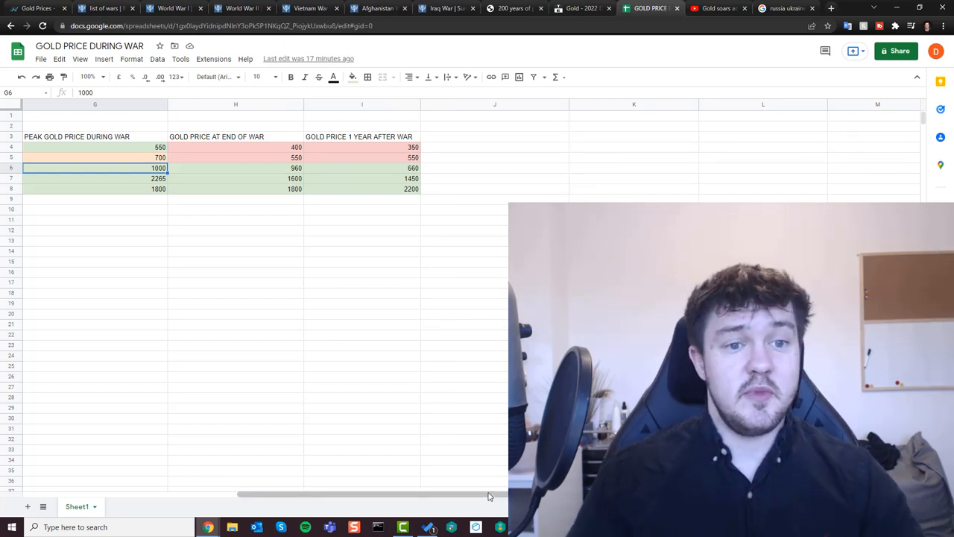
scroll(left, 3)
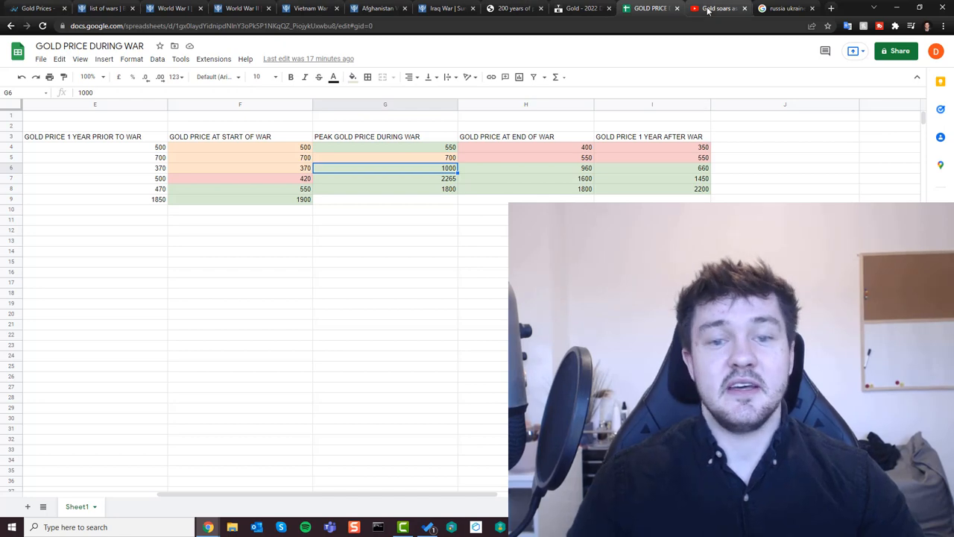
click(717, 8)
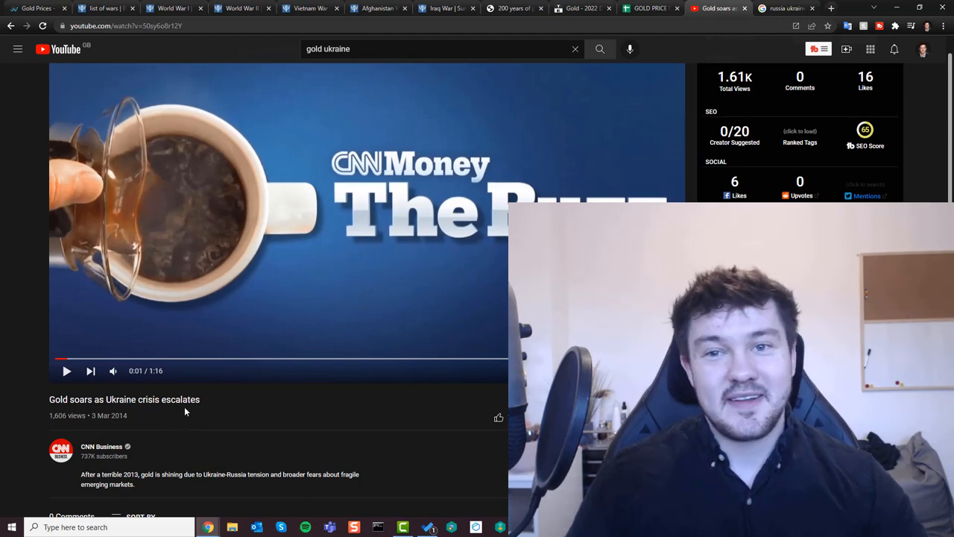
click(648, 8)
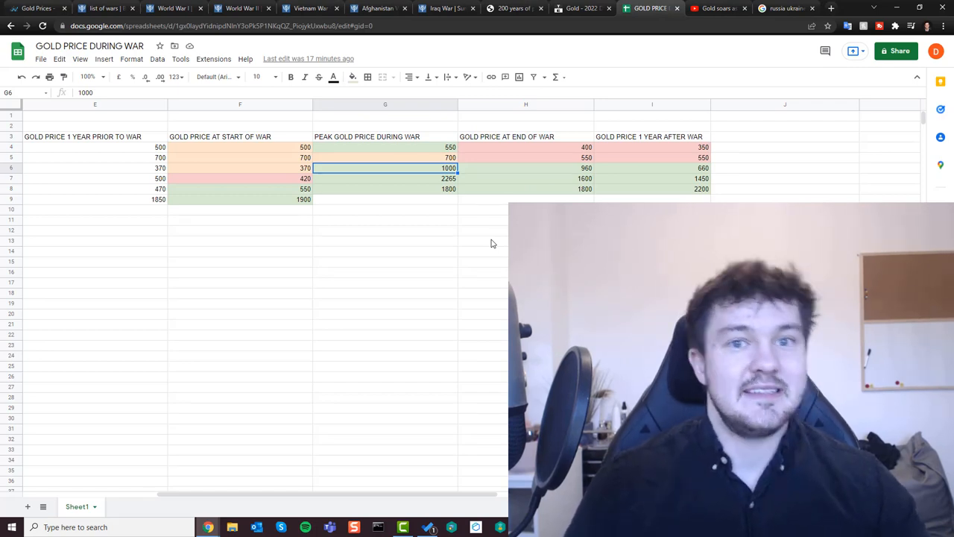
mouse_move(375, 297)
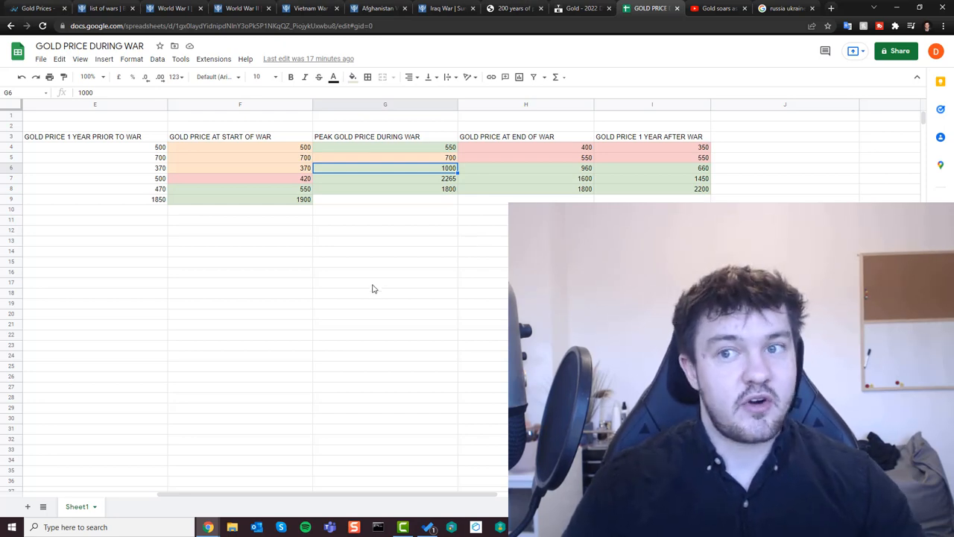
click(716, 9)
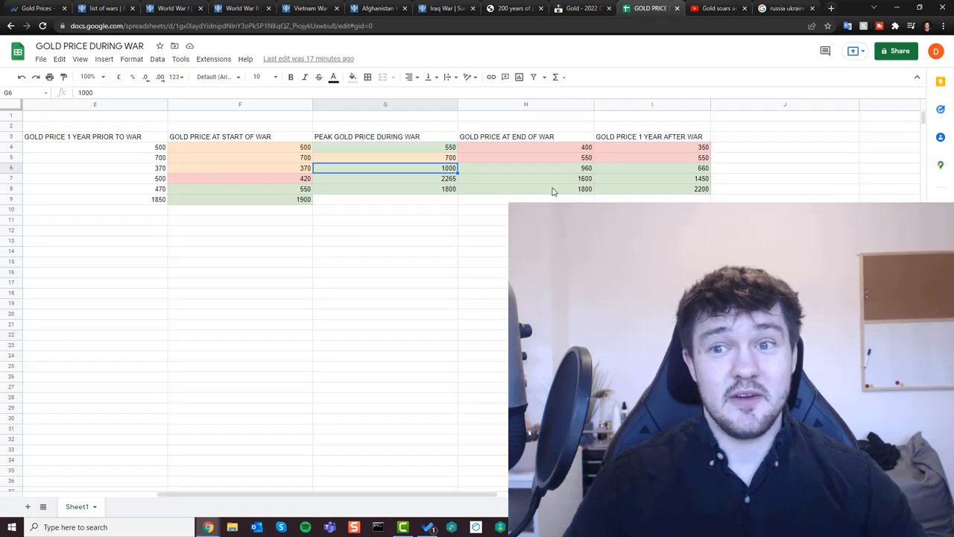
click(718, 8)
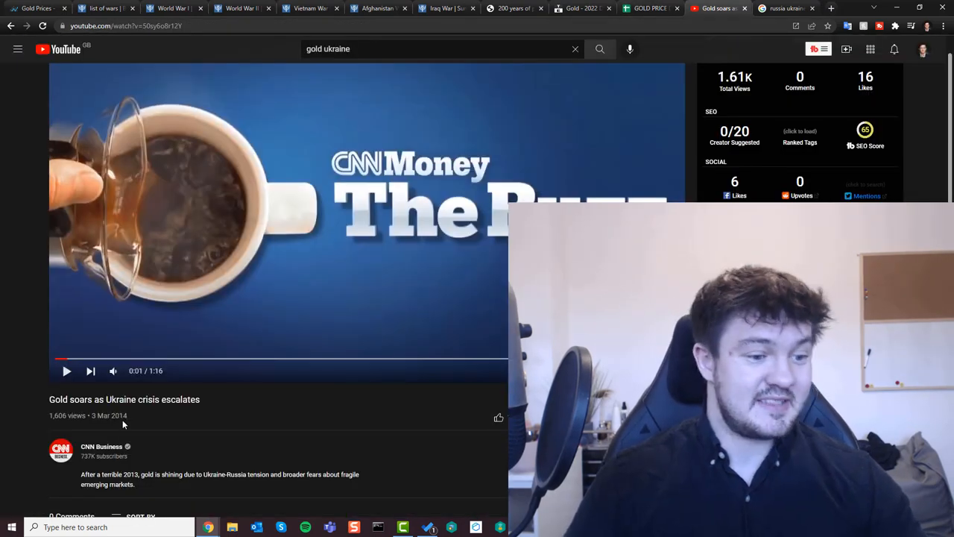
click(649, 8)
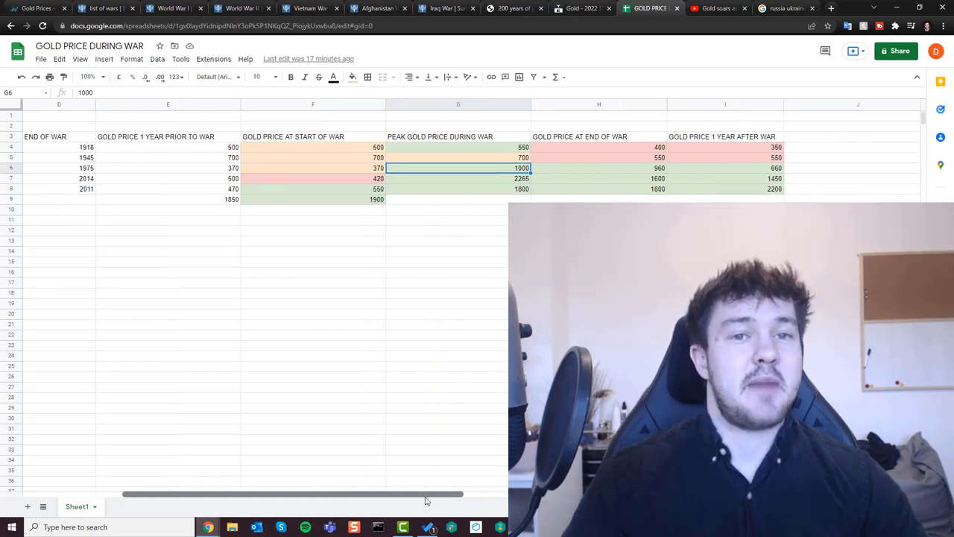
scroll(right, 3)
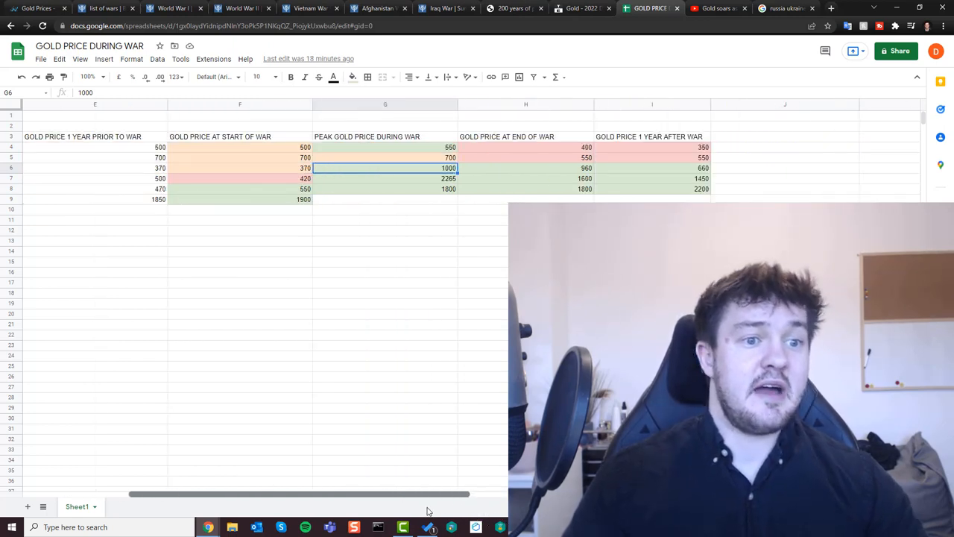
scroll(left, 3)
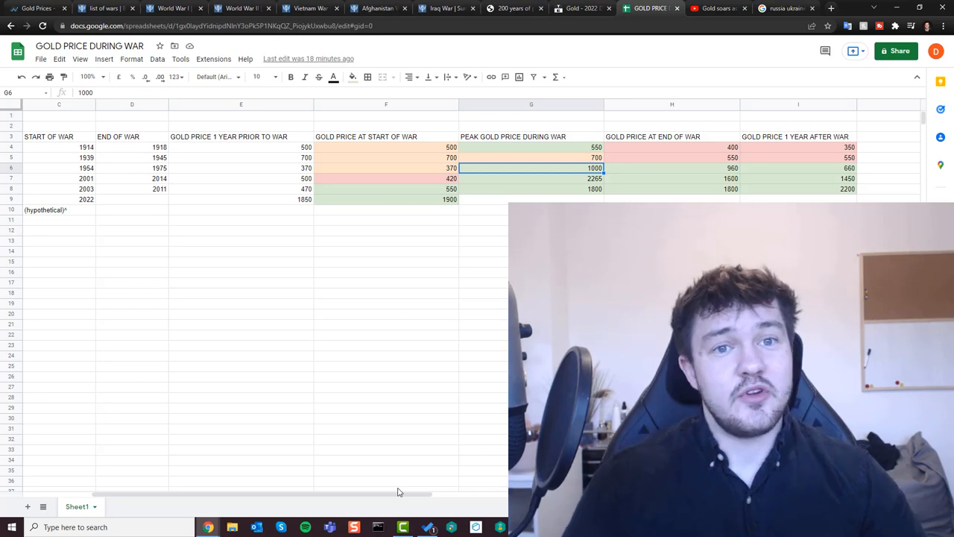
mouse_move(409, 71)
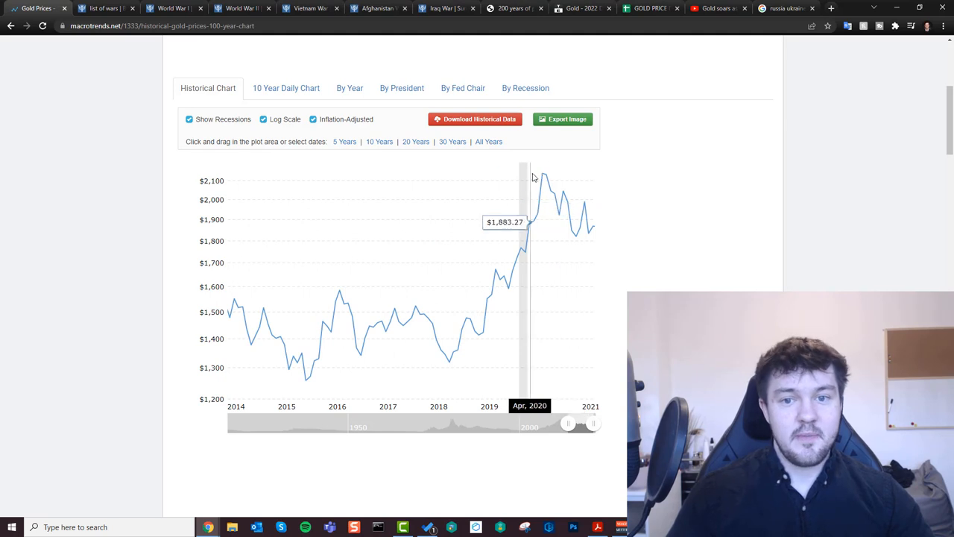
mouse_move(542, 177)
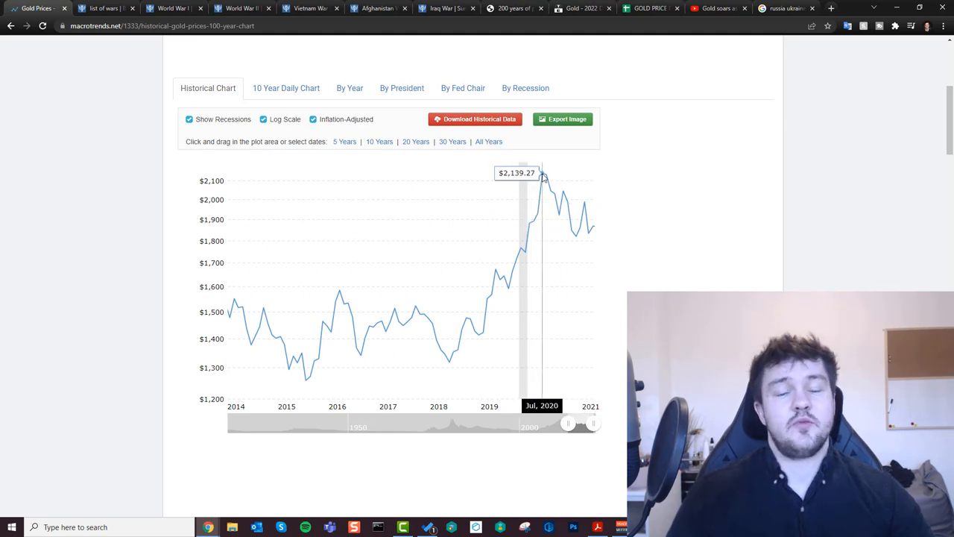
mouse_move(537, 212)
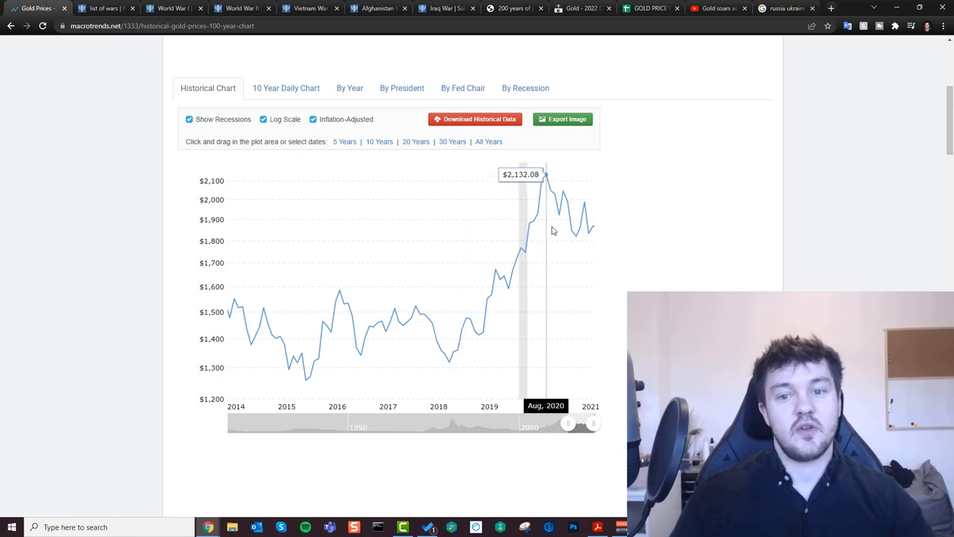
mouse_move(542, 217)
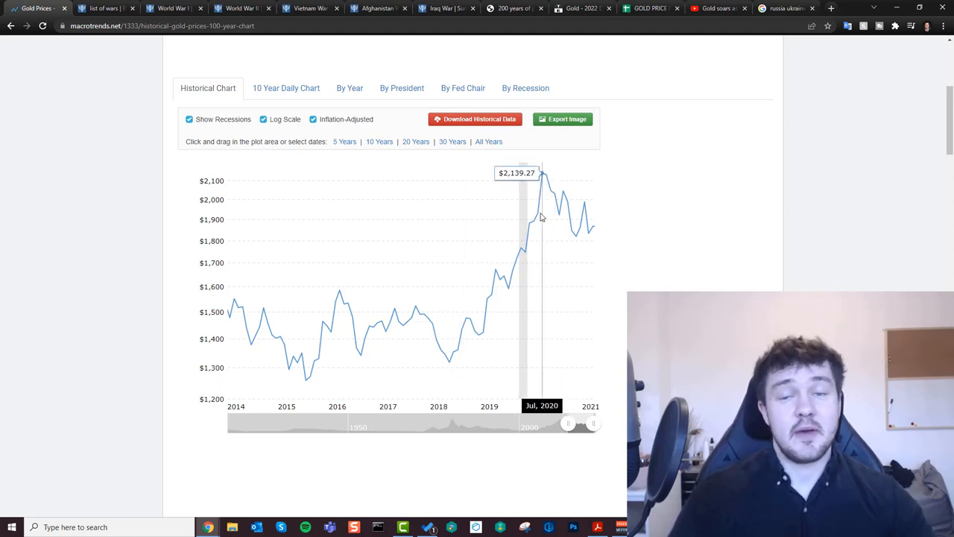
mouse_move(546, 183)
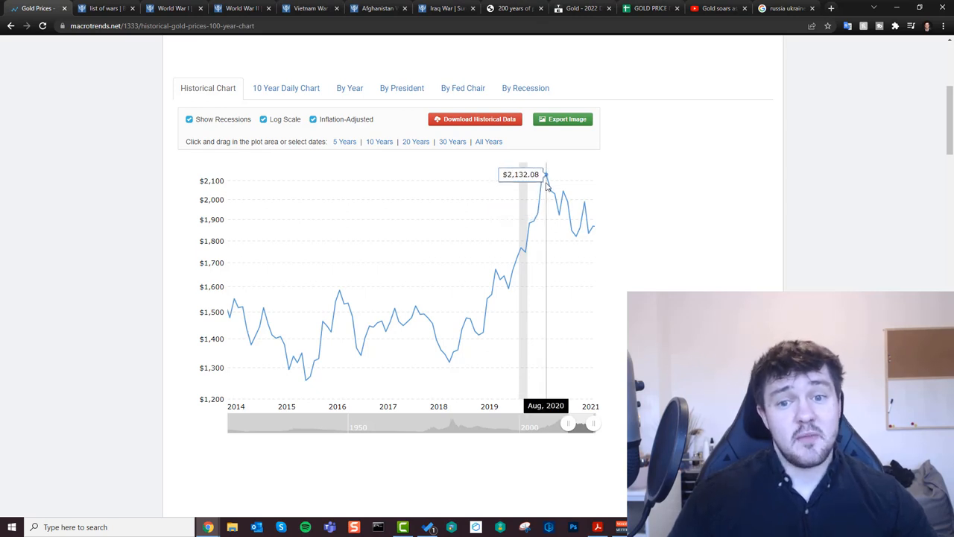
mouse_move(543, 182)
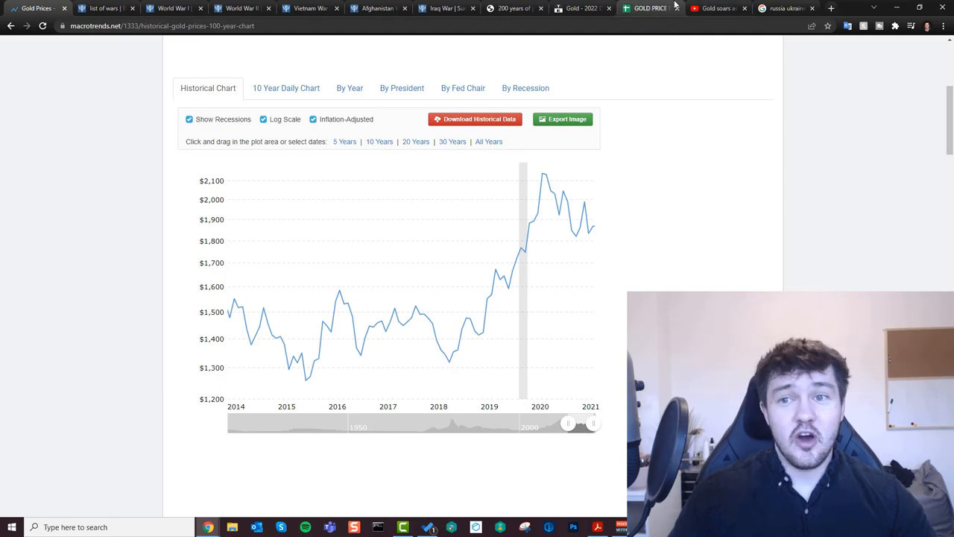
Return to the GOLD PRICE DURING WAR spreadsheet showing the hypothetical 2022 row.
click(649, 8)
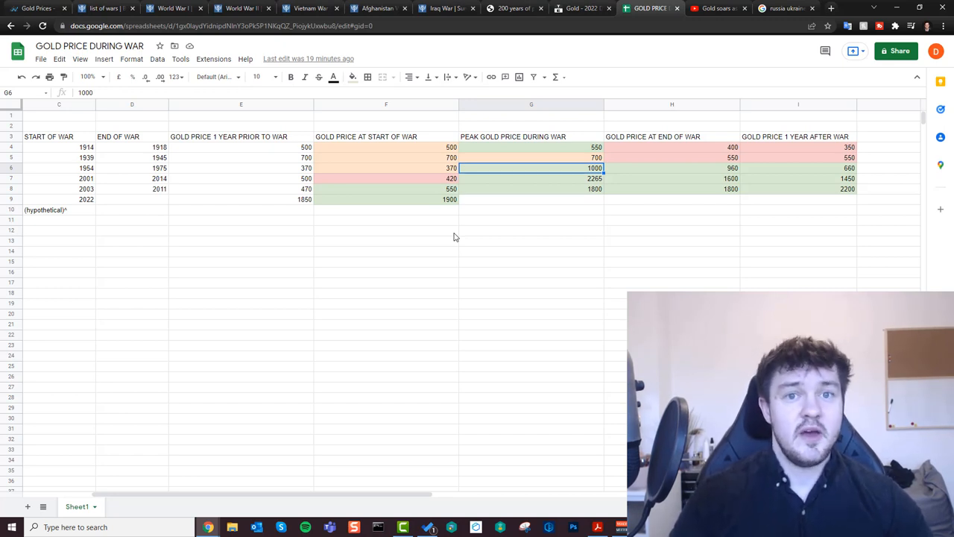
mouse_move(138, 325)
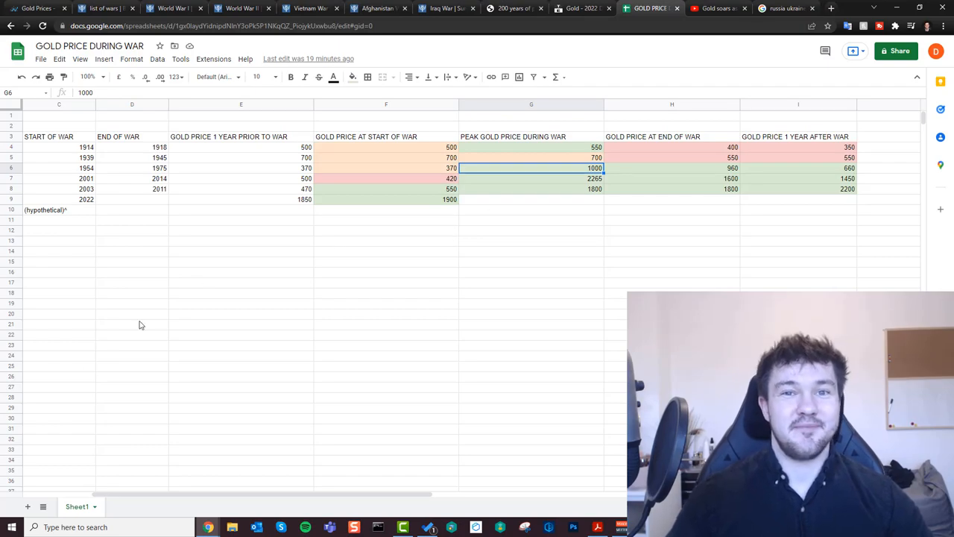